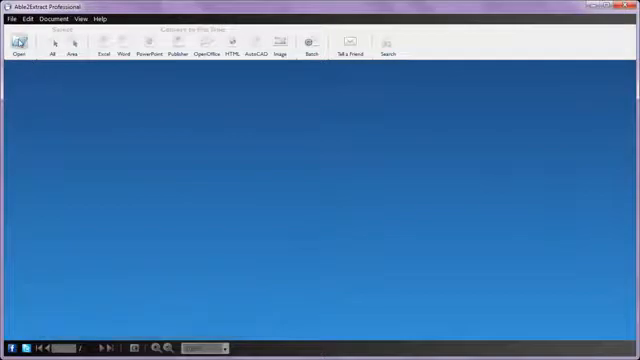
Open 'Need to Get Electronic Access to Scanned PDFs.pdf' from the toolbar's Open command.
left_click(18, 48)
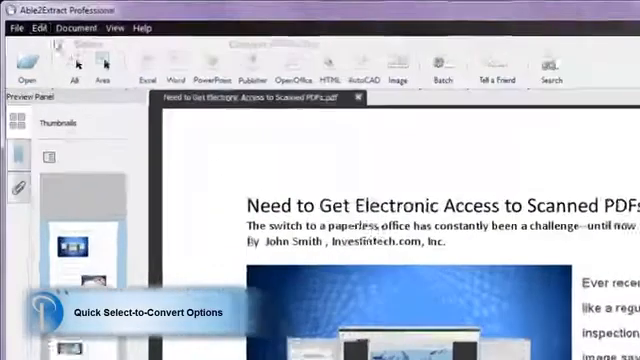
left_click(40, 28)
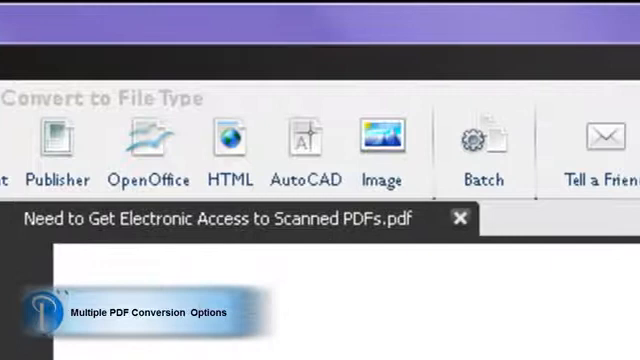
Select all of the article's page content so a conversion type can be chosen.
left_click(16, 32)
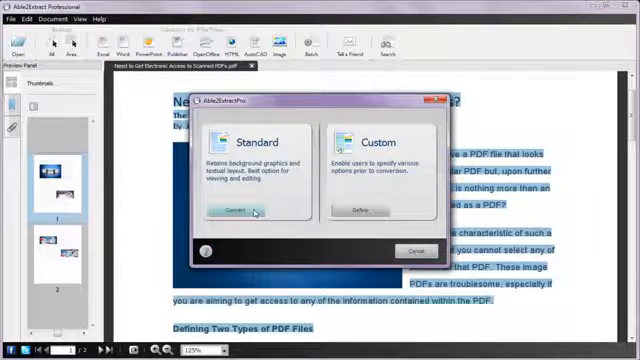
Open the 'Annual 52 Week Sales Record For 2010' PDF with its sales table.
left_click(248, 210)
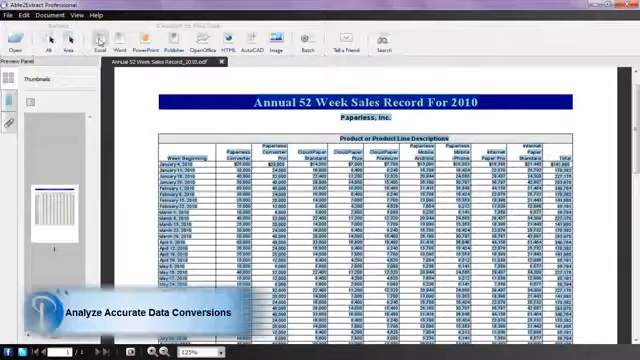
Open David_Copperfield.pdf to show a page of the novel's text.
left_click(94, 40)
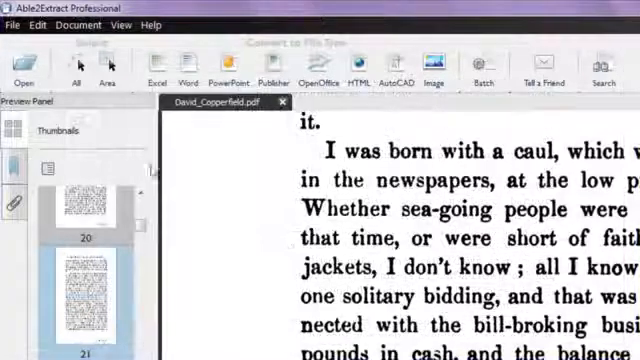
Switch back to the scanned-PDFs article showing its title and opening paragraphs.
left_click(38, 24)
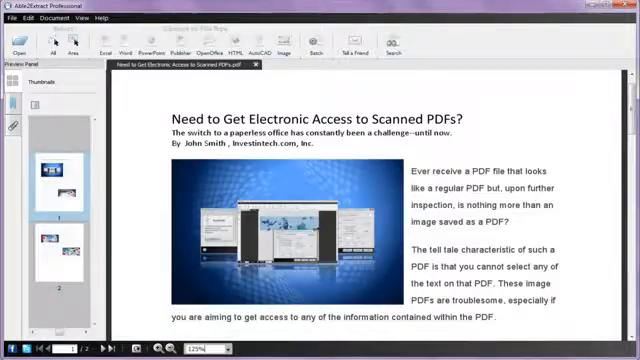
Scroll down through the pages of the dense academic article PDF.
scroll("down", 3)
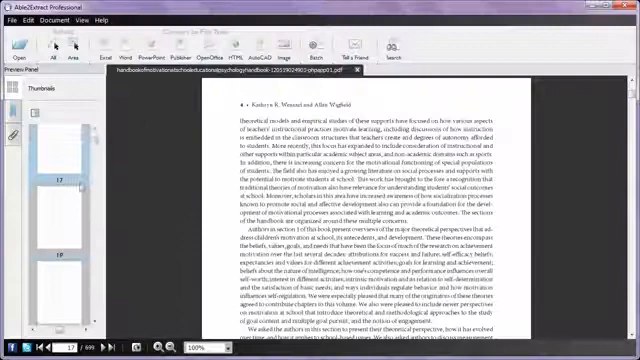
scroll("down", 3)
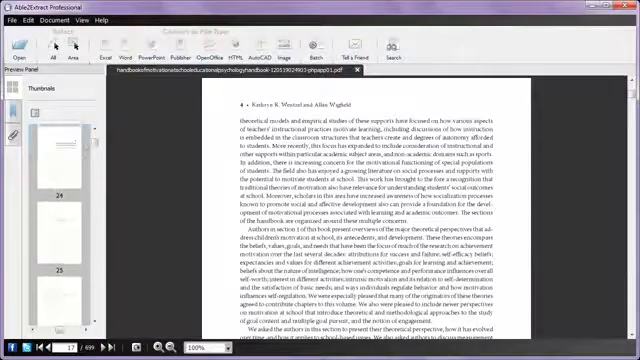